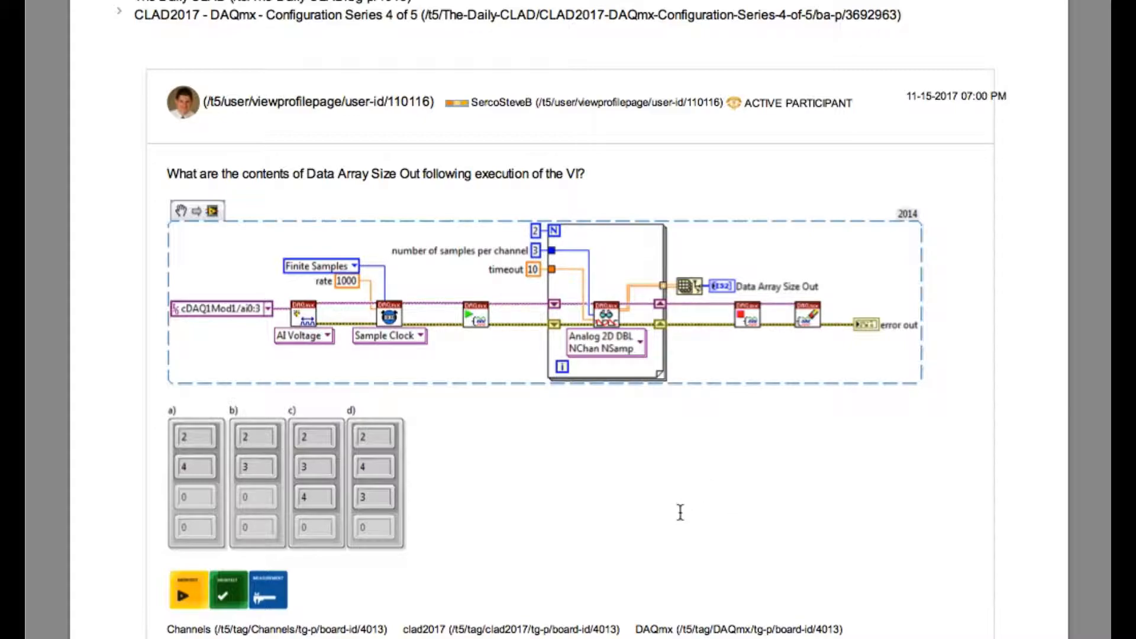
{"action": "mouse_move", "coordinate": [552, 339]}
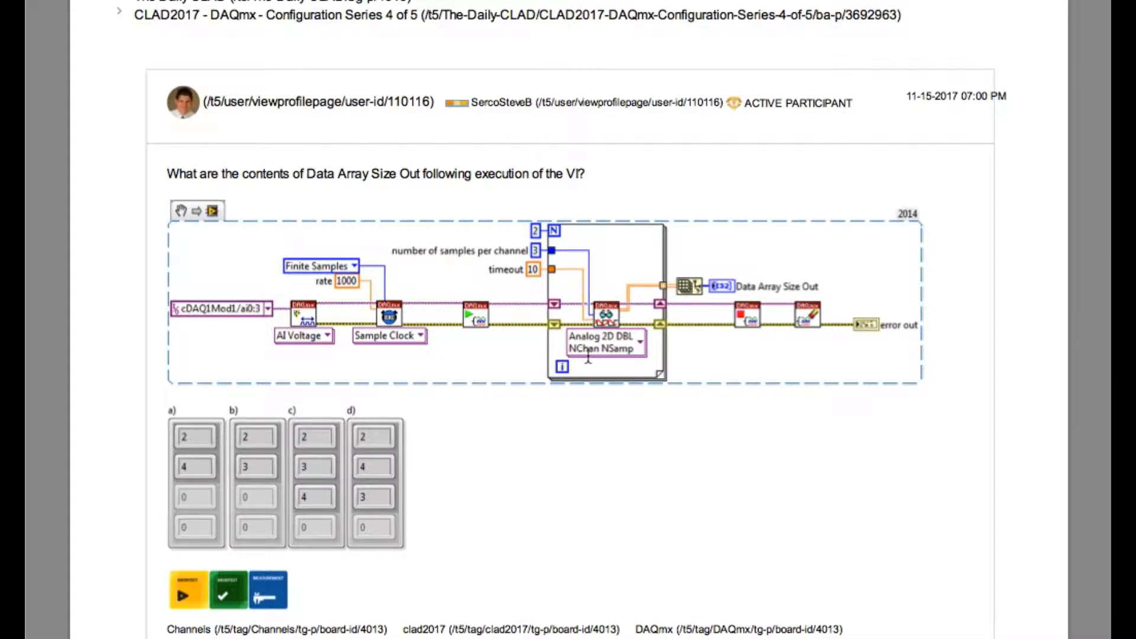
{"action": "mouse_move", "coordinate": [632, 356]}
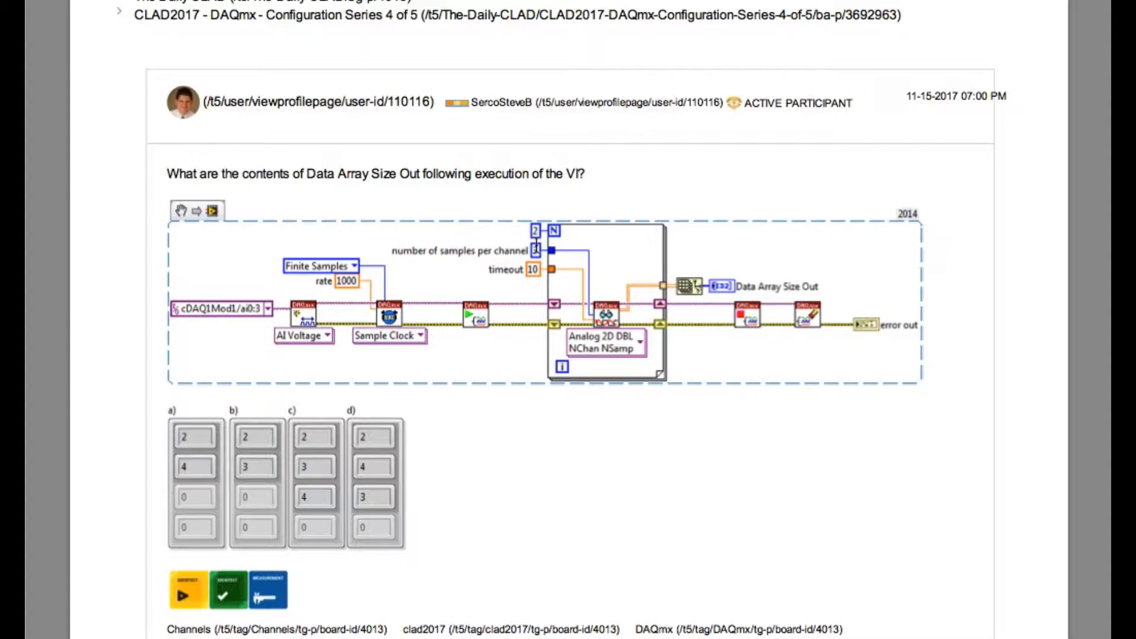
{"action": "mouse_move", "coordinate": [564, 244]}
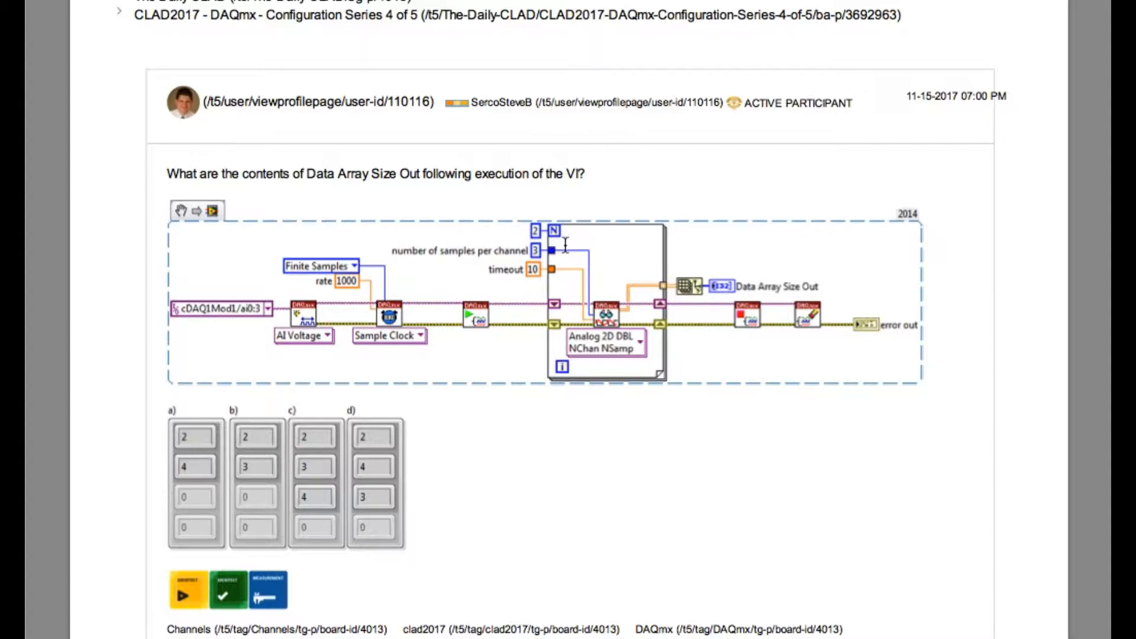